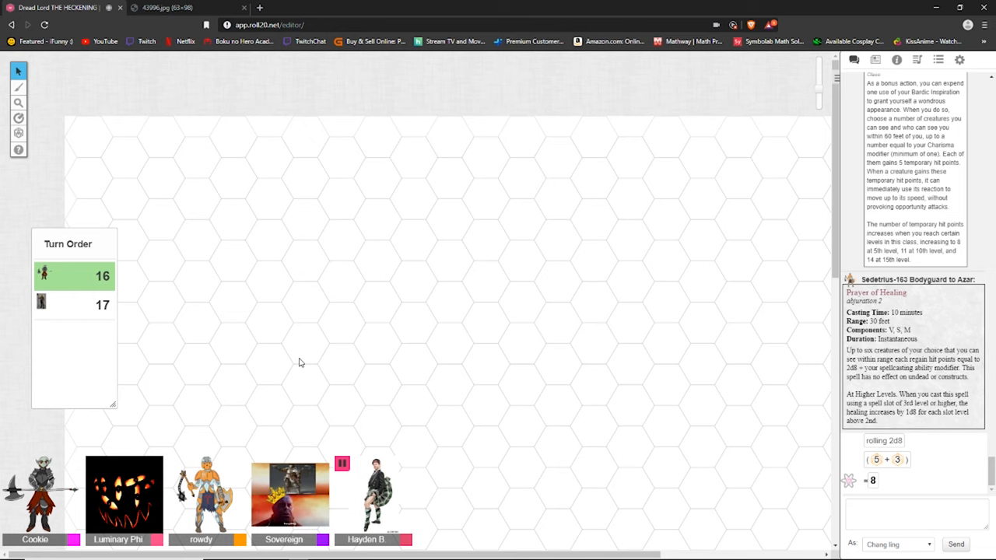
mouse_move(186, 310)
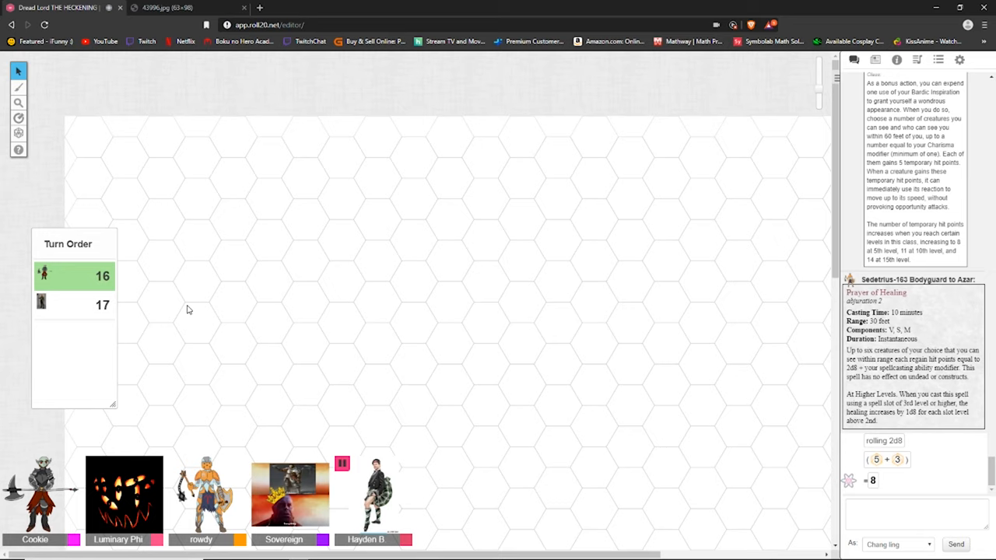
mouse_move(770, 501)
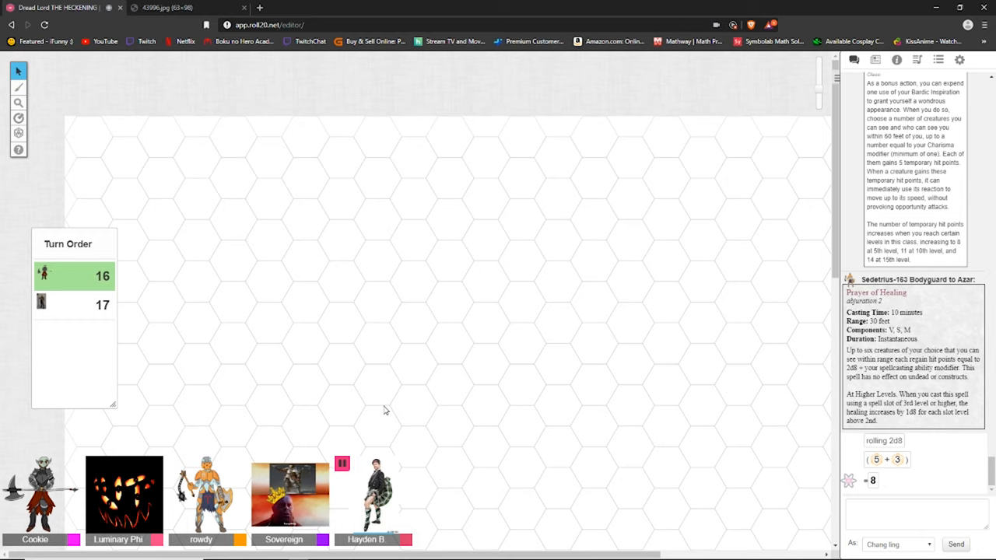
mouse_move(454, 333)
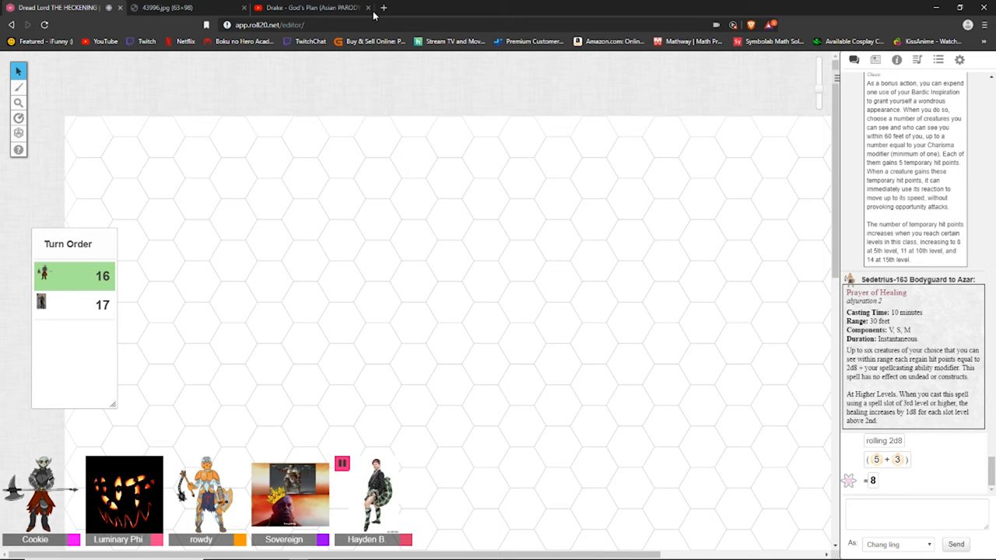
Roll Chang ling's Dexterity saving throw to chat, yielding 17 and 23.
click(367, 6)
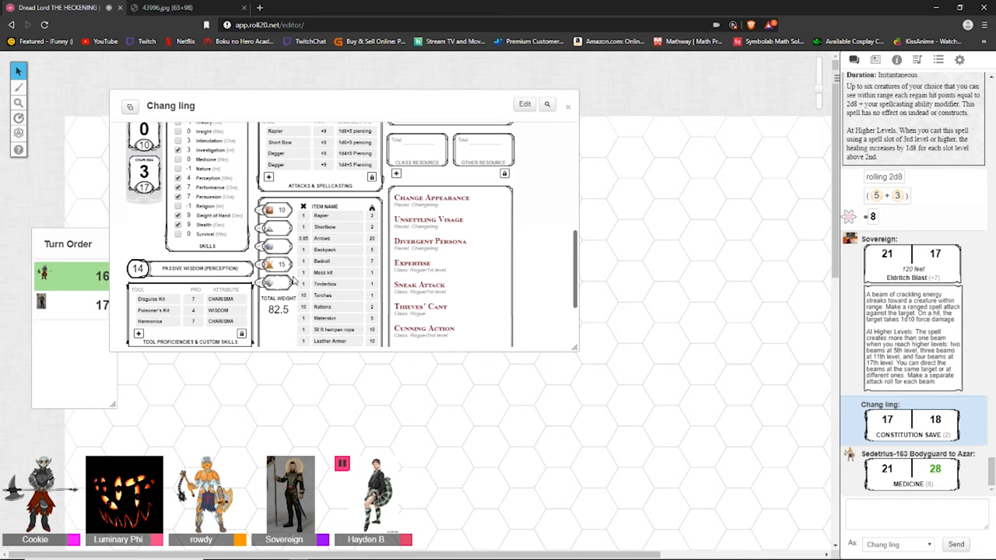
mouse_move(246, 303)
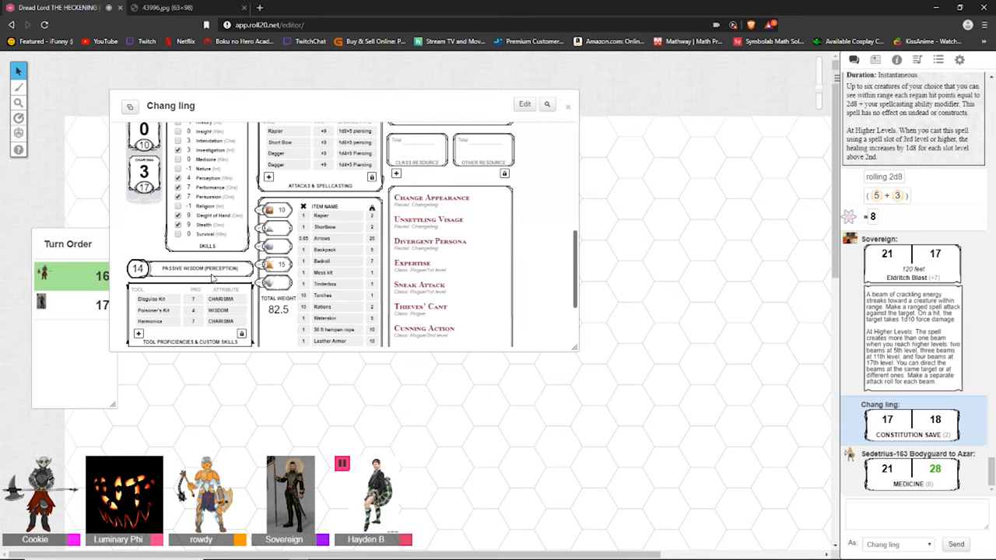
mouse_move(262, 263)
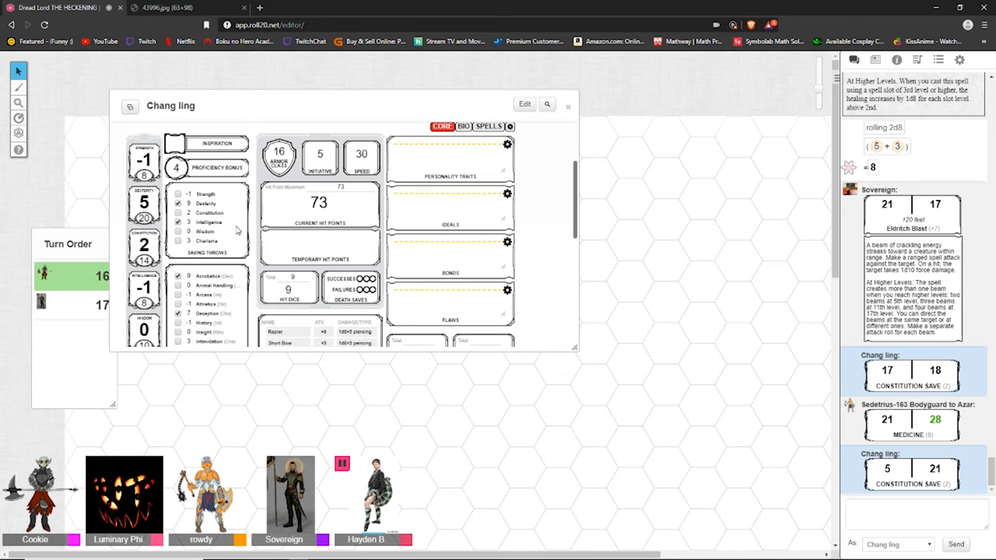
mouse_move(225, 264)
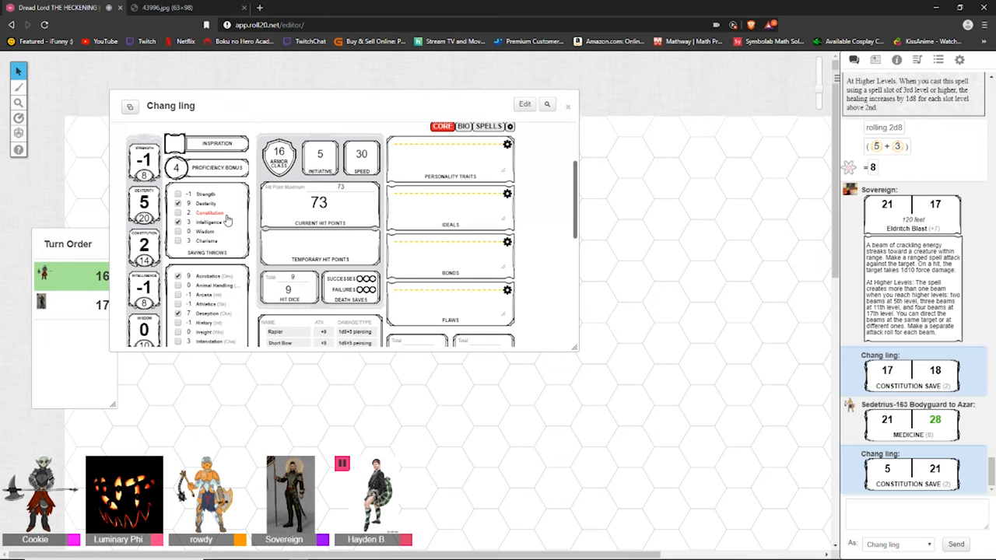
mouse_move(221, 219)
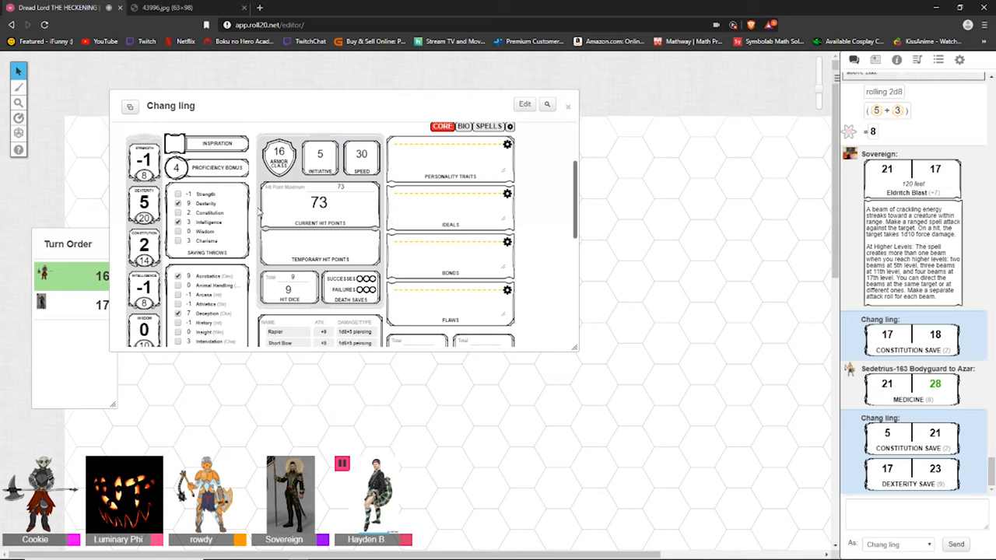
mouse_move(252, 221)
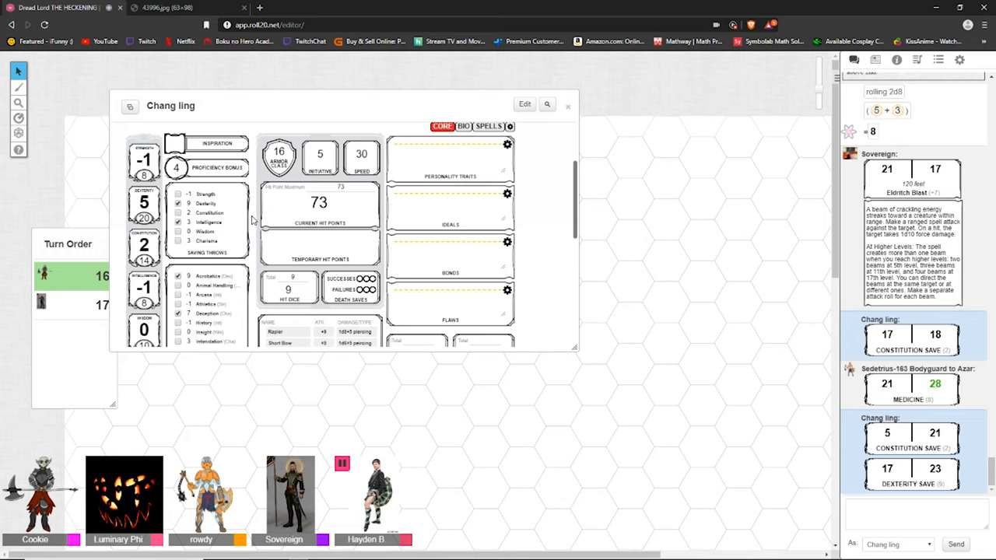
scroll(down, 3)
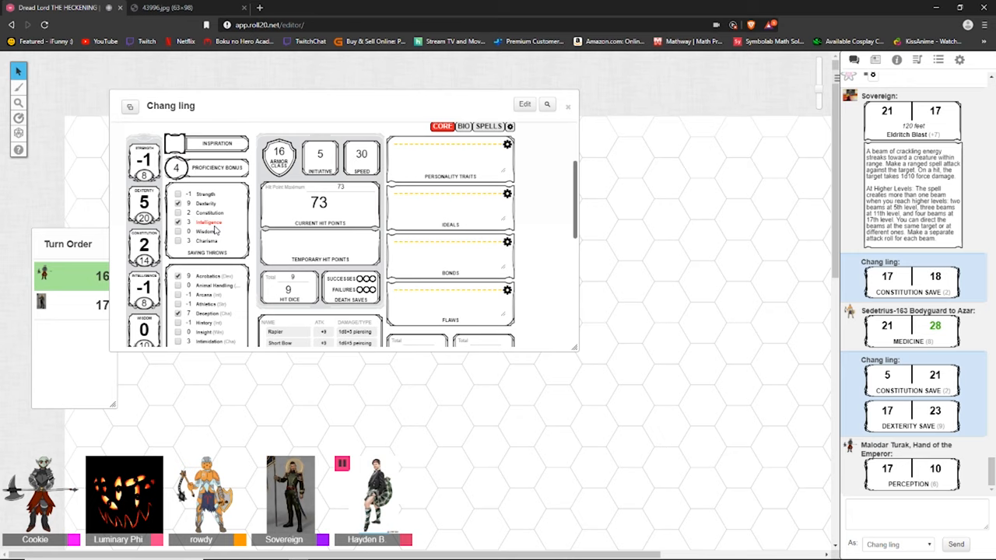
Scroll Chang ling's sheet to the header: Assassin Rogue 5, Changeling, Chaotic Neutral, Entertainer.
scroll(down, 3)
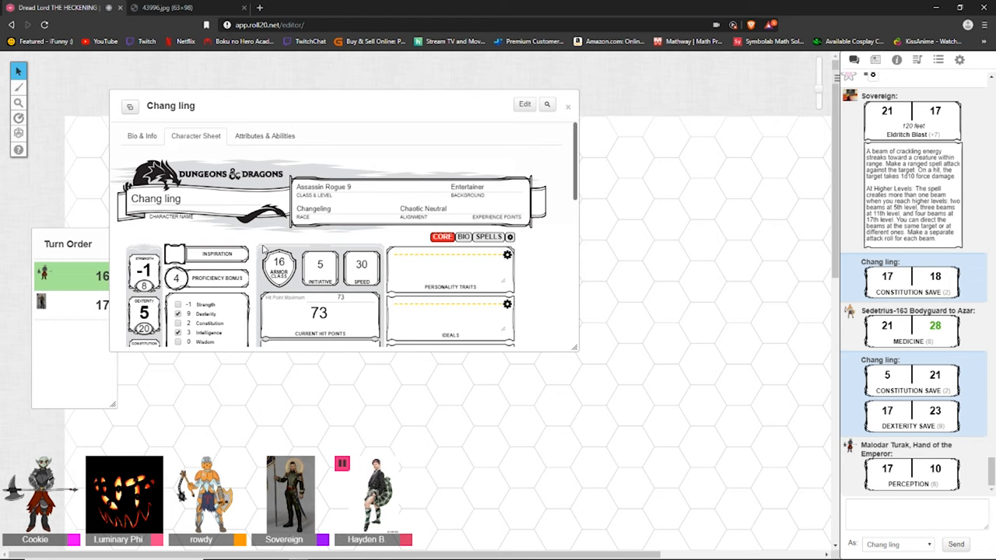
Scroll down to the skills, tool proficiencies, inventory and features like Sneak Attack and Cunning Action.
scroll(down, 3)
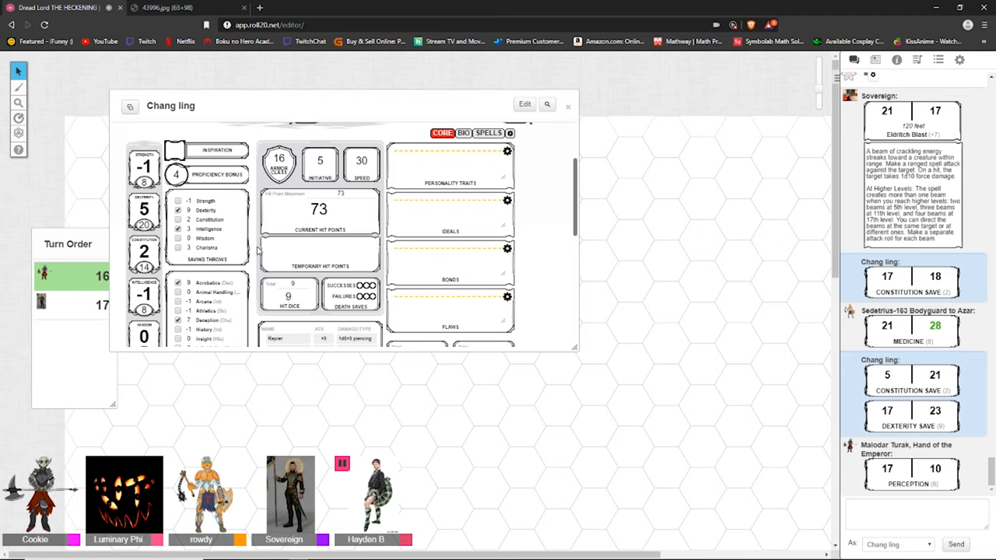
scroll(down, 3)
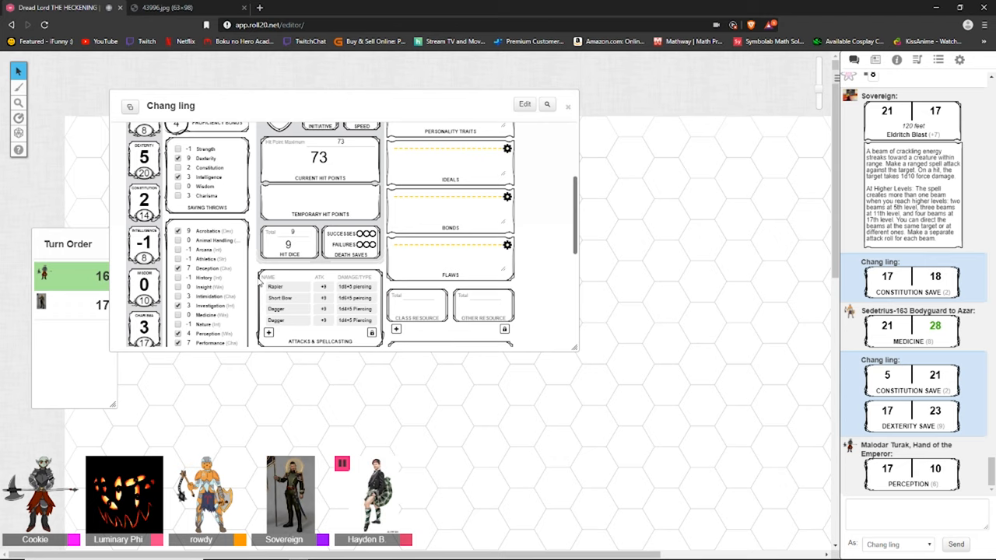
scroll(down, 3)
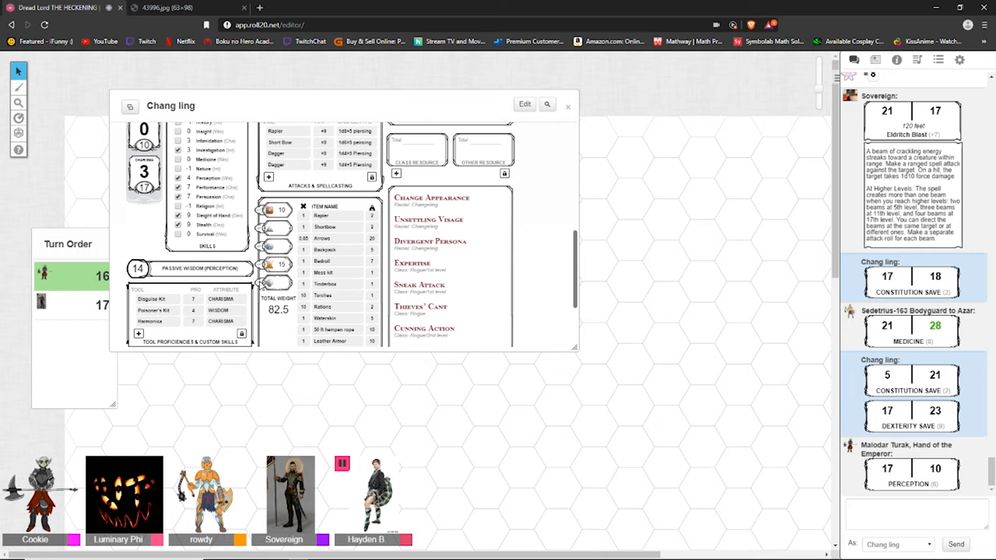
mouse_move(259, 283)
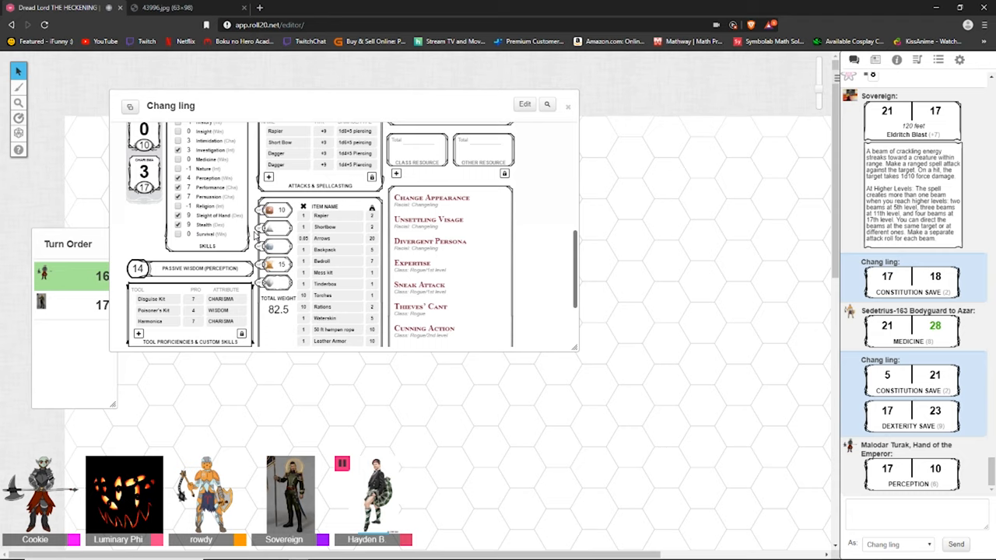
mouse_move(246, 252)
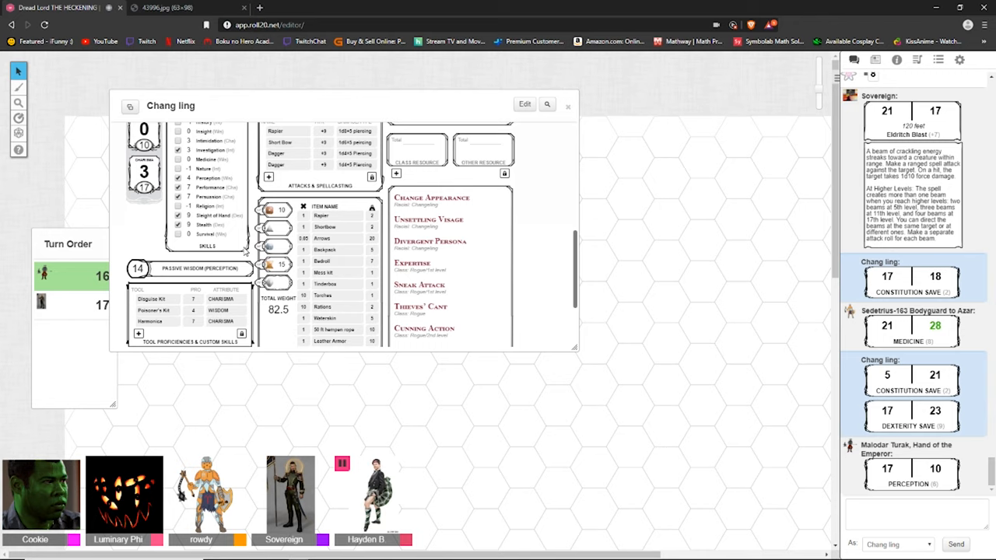
Scroll further to reveal Evasion, Assassinate and the languages list including Elvish.
scroll(down, 3)
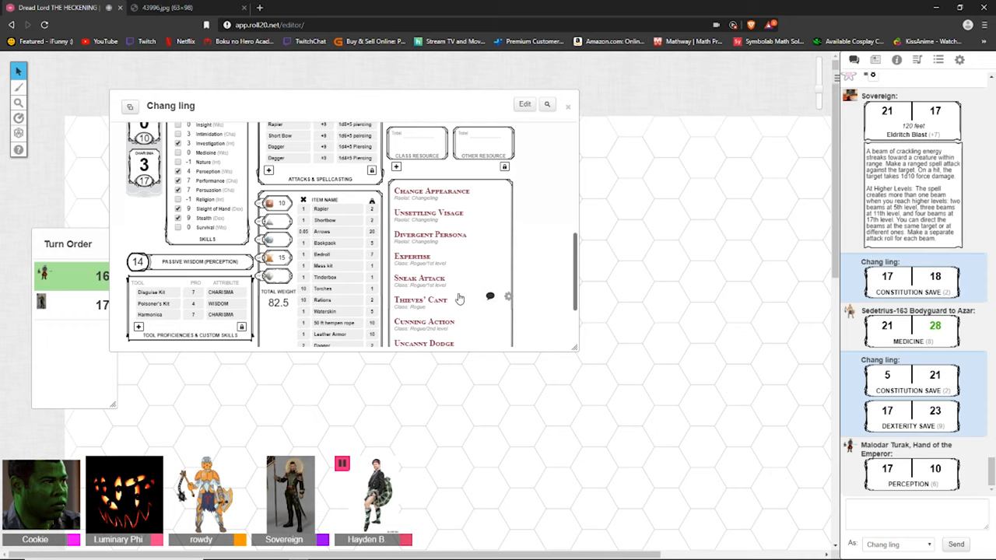
scroll(down, 3)
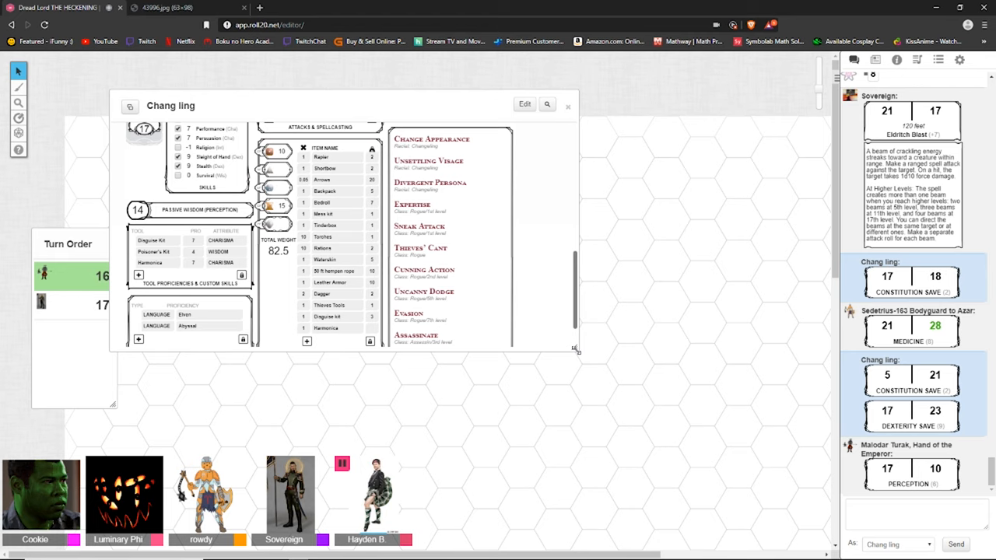